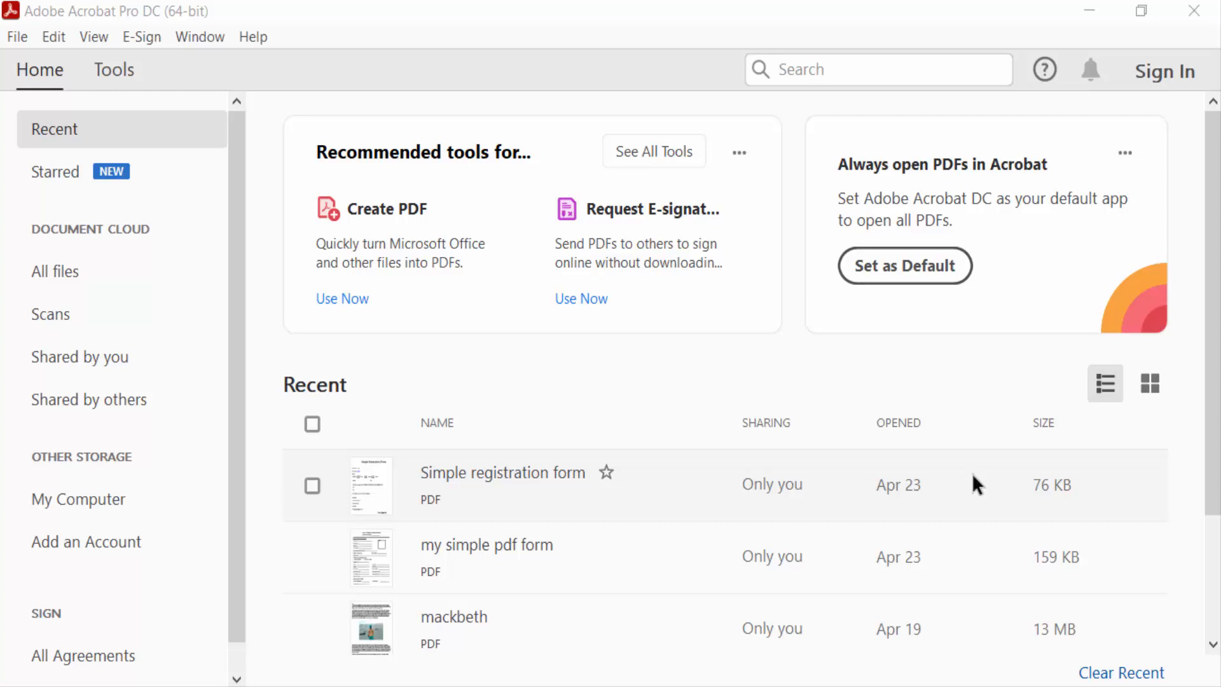
mouse_move(965, 475)
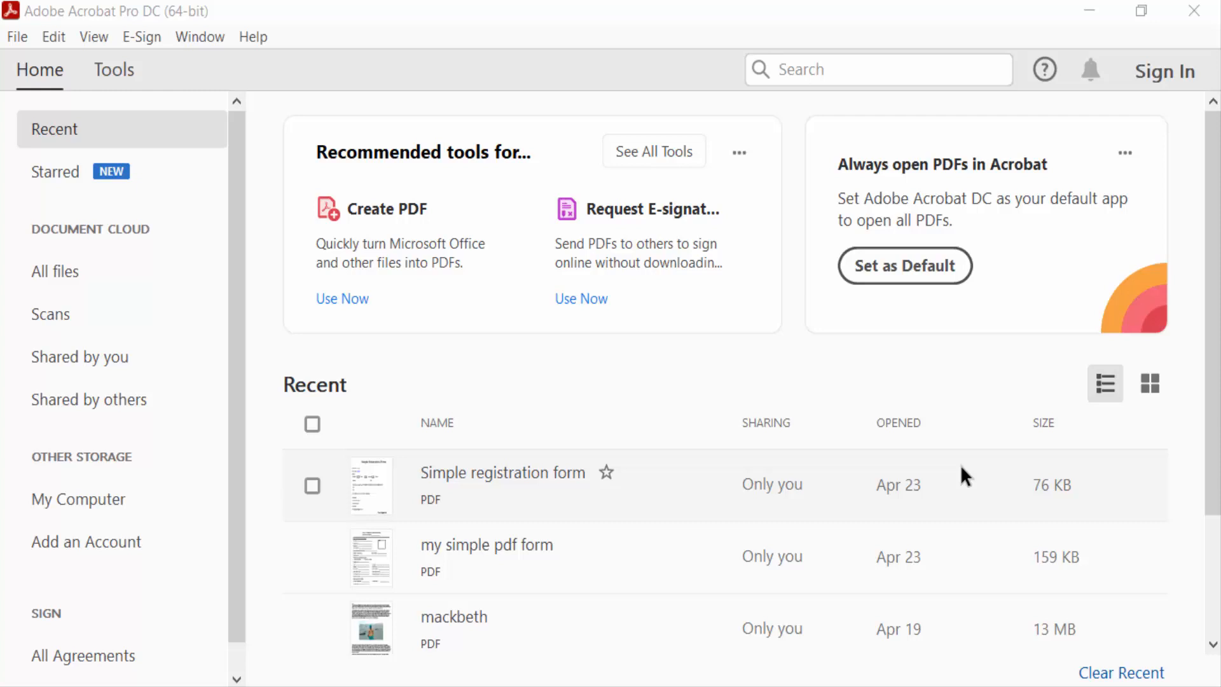
mouse_move(185, 17)
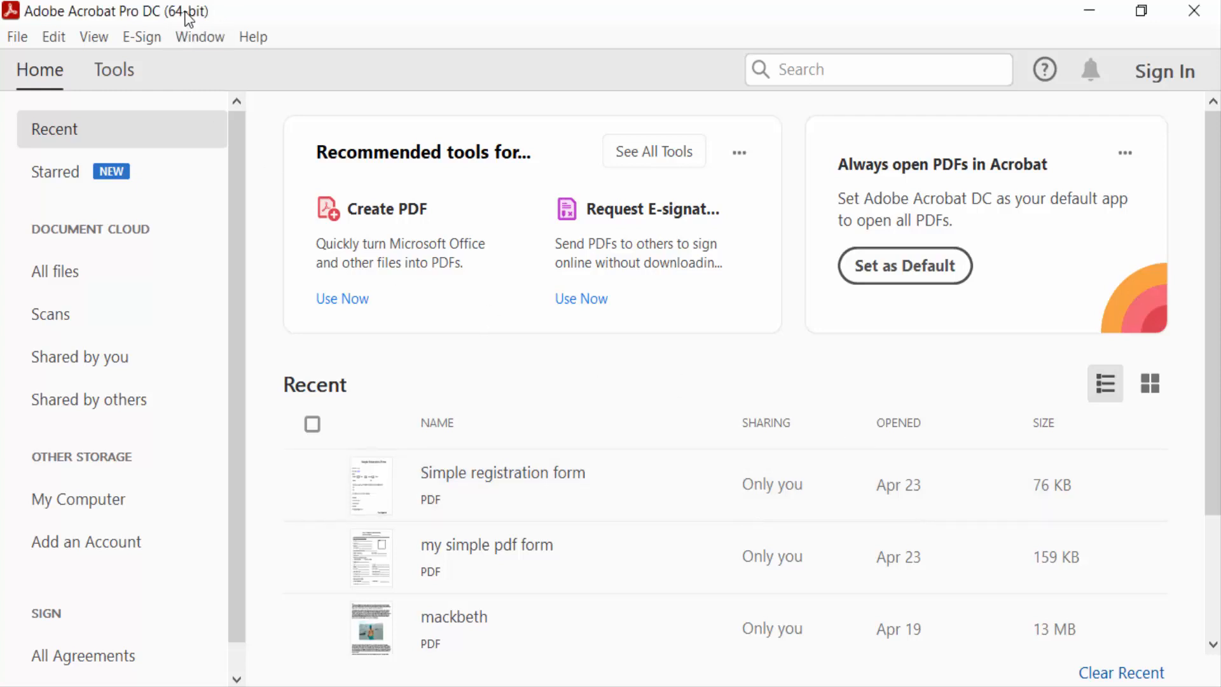
mouse_move(239, 140)
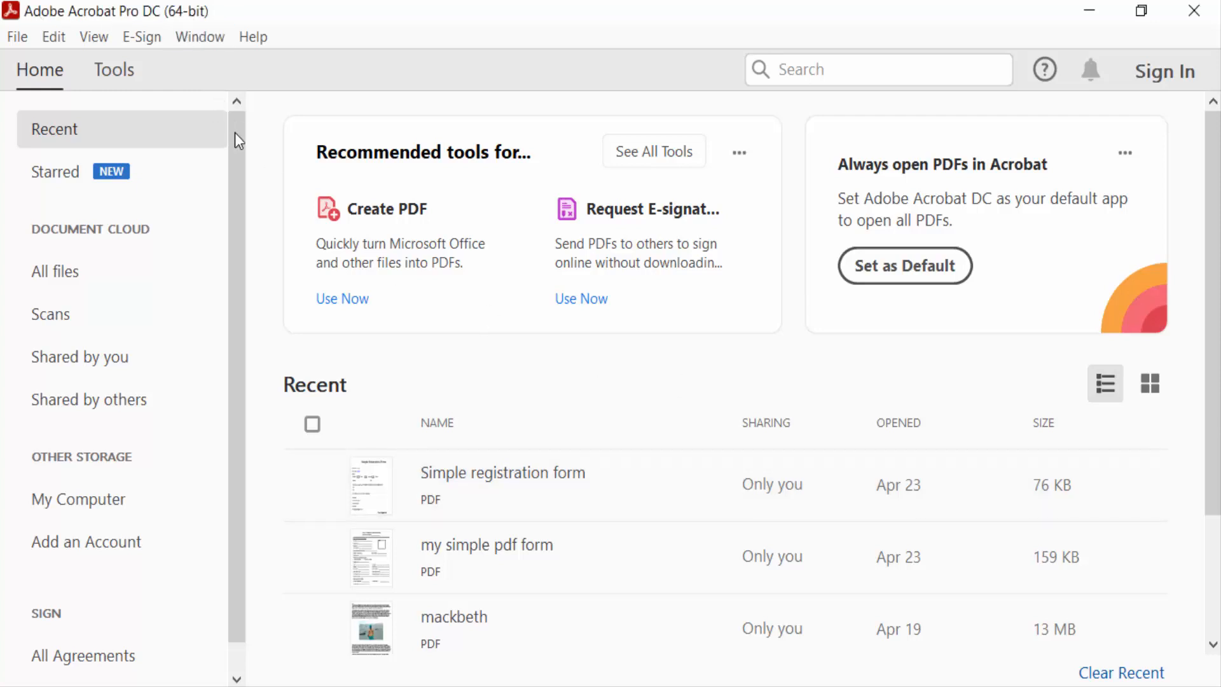
mouse_move(248, 164)
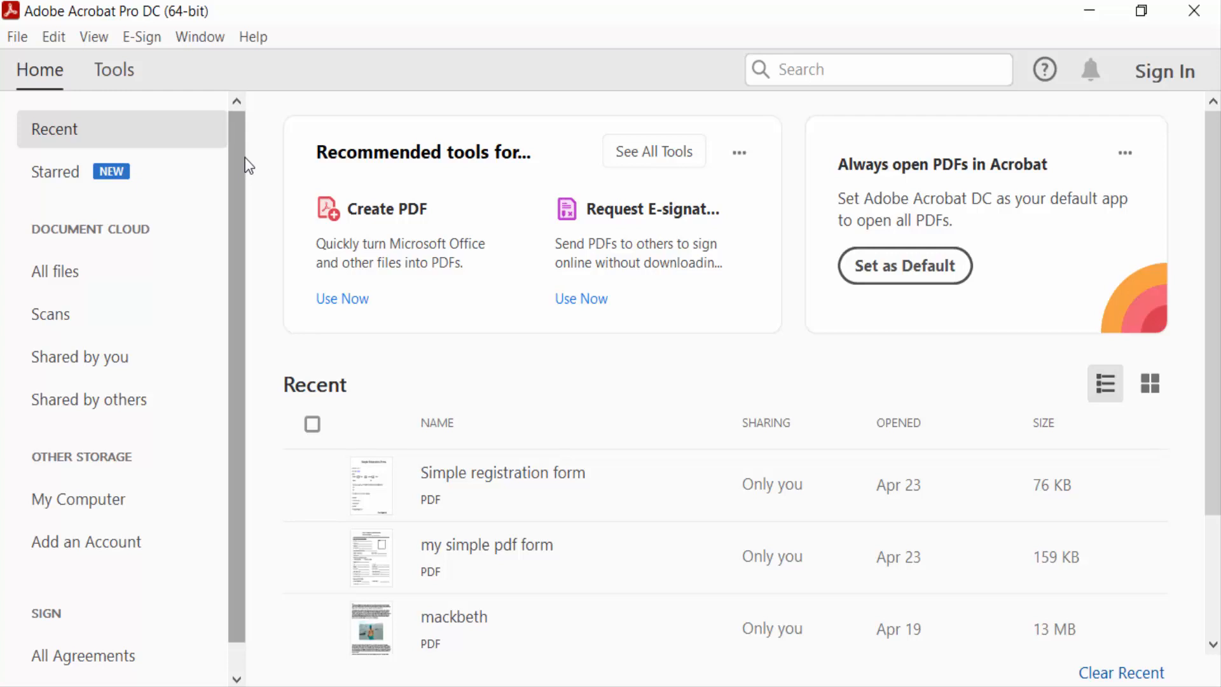
mouse_move(247, 164)
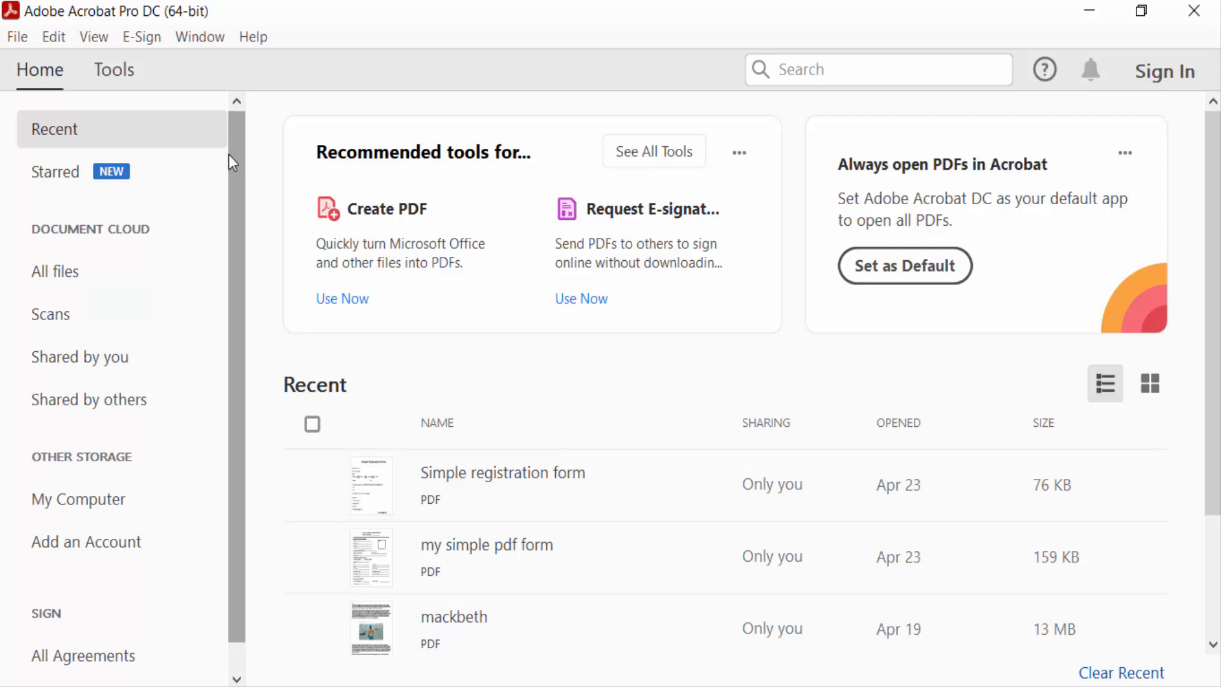
Start Combine Files from the File menu, cancel the file picker, and reopen the tool from Tools
left_click(16, 37)
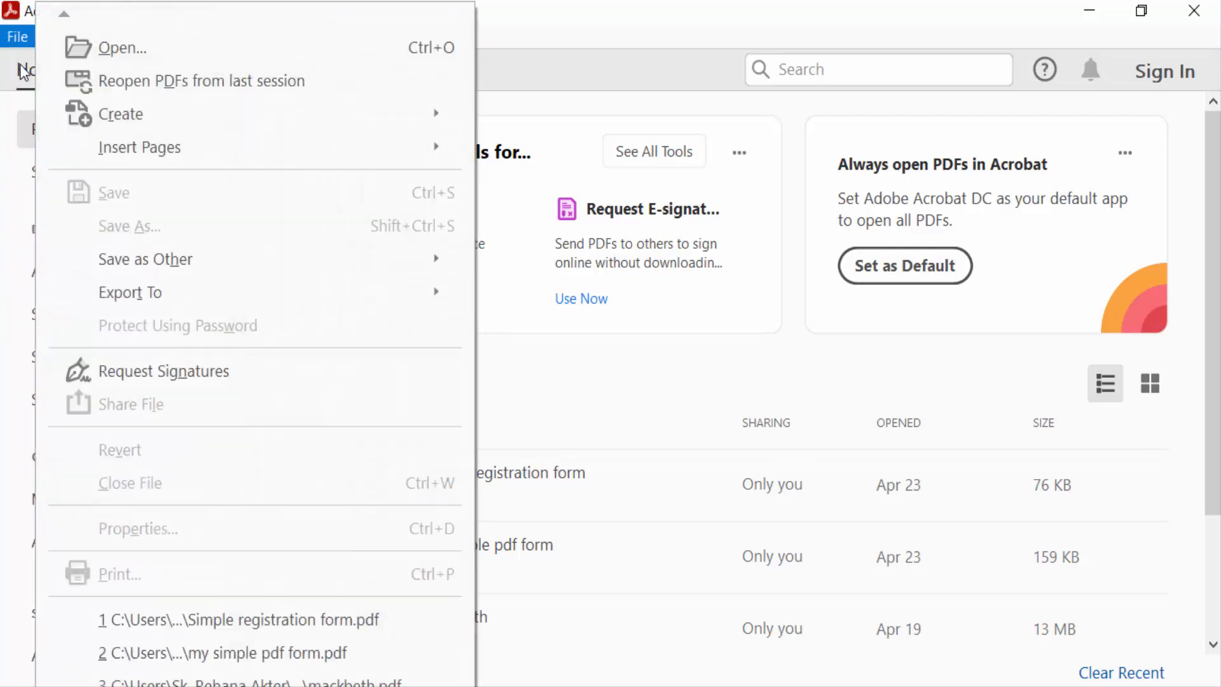
mouse_move(201, 80)
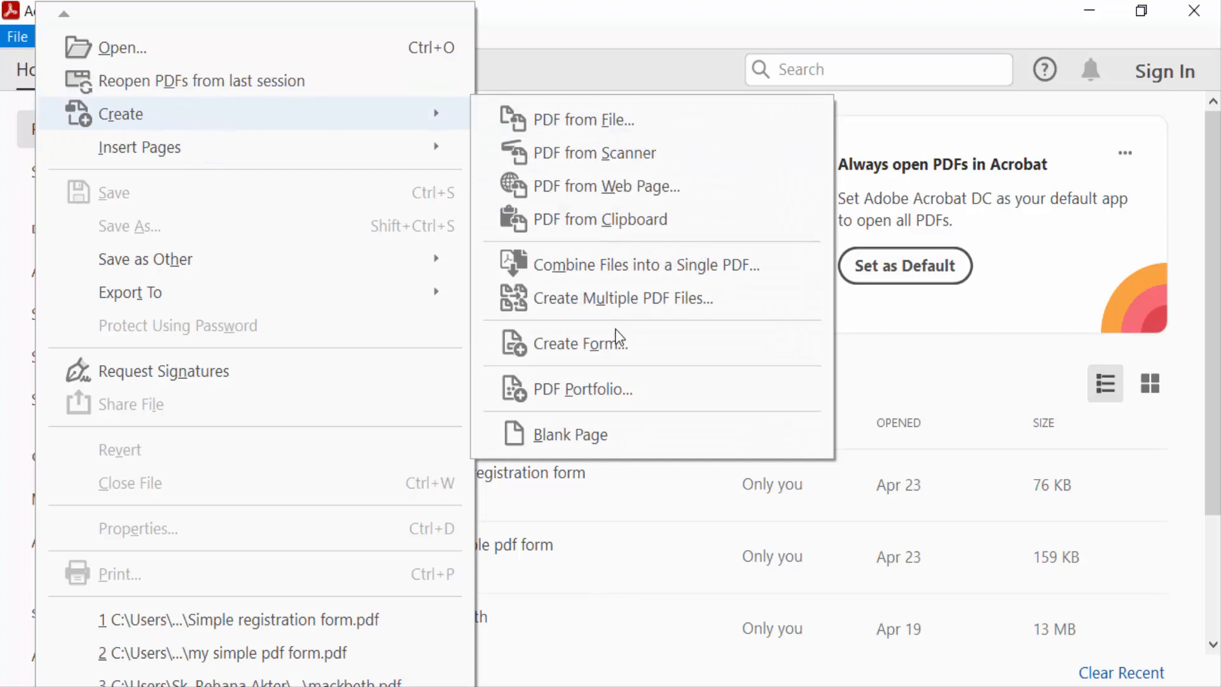
mouse_move(592, 276)
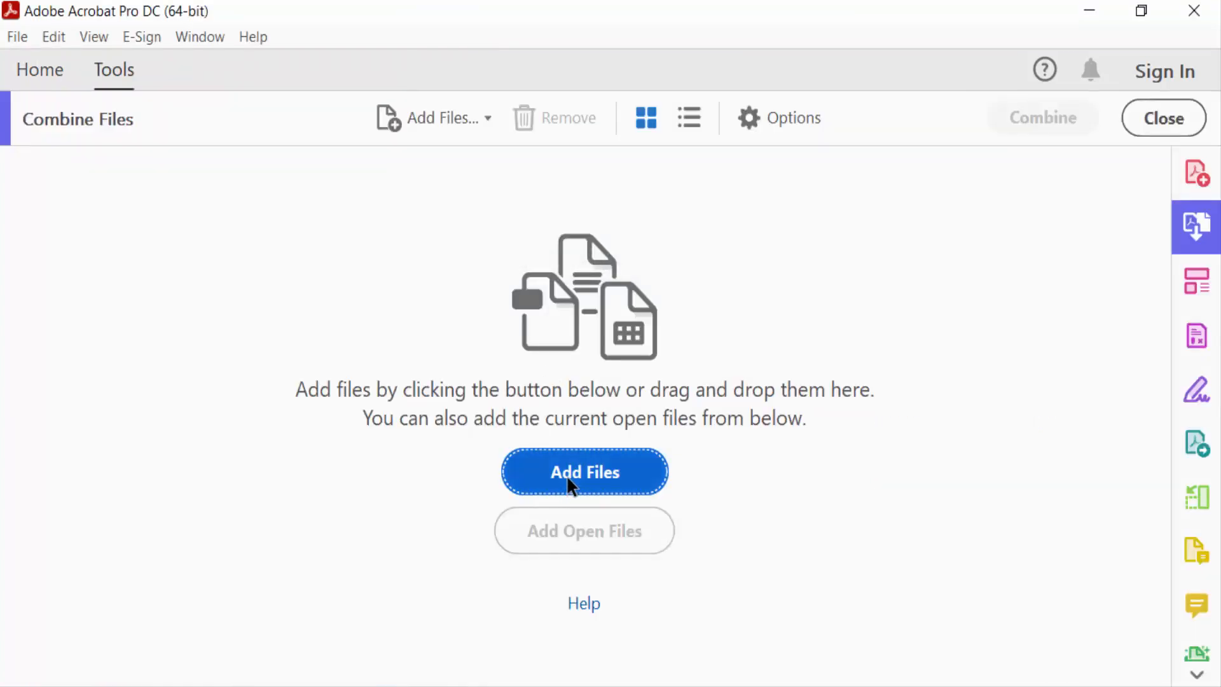
left_click(584, 472)
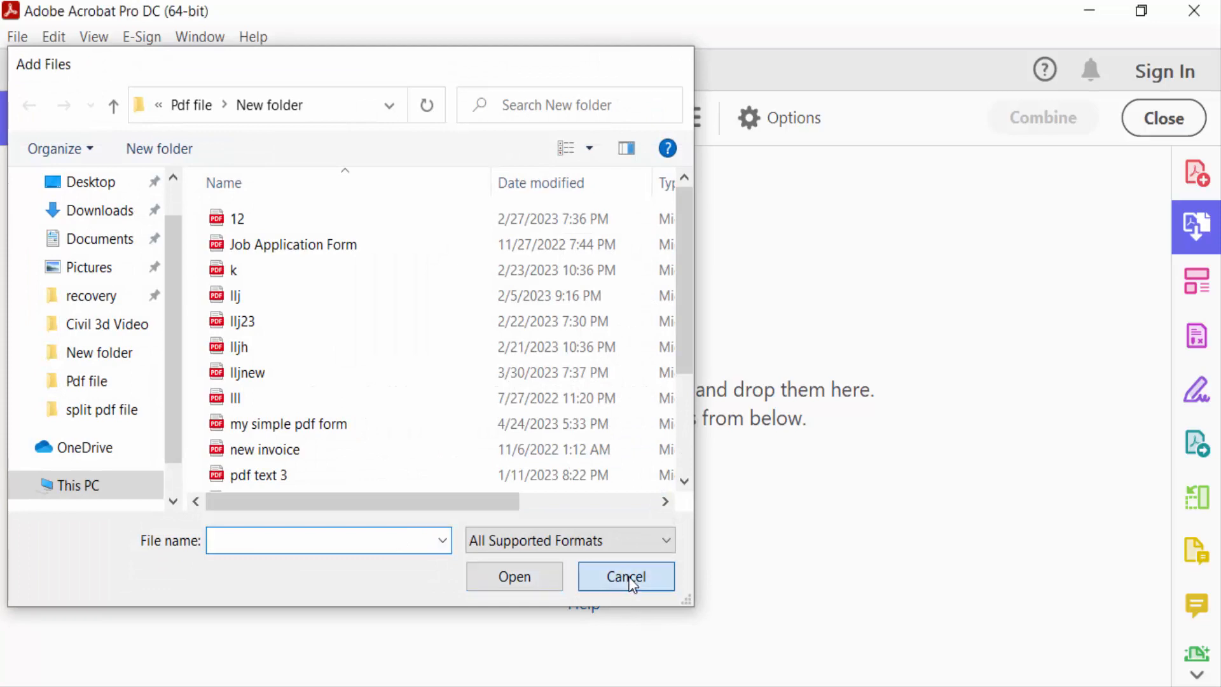
left_click(625, 576)
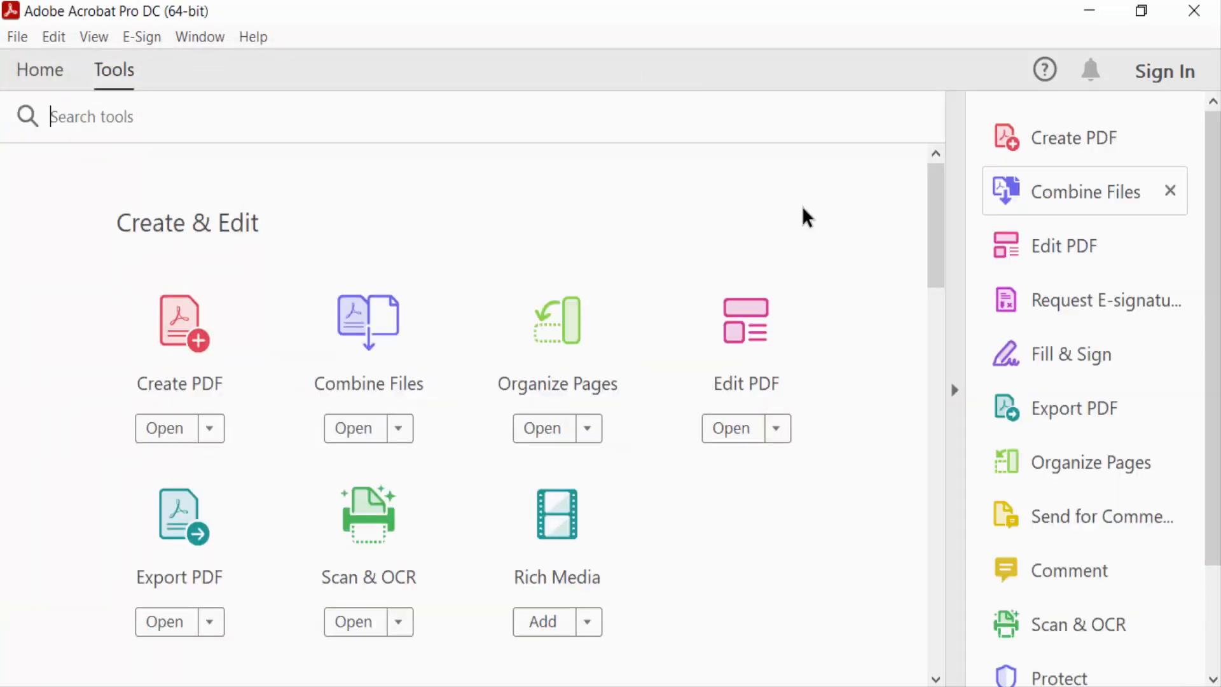
left_click(1169, 191)
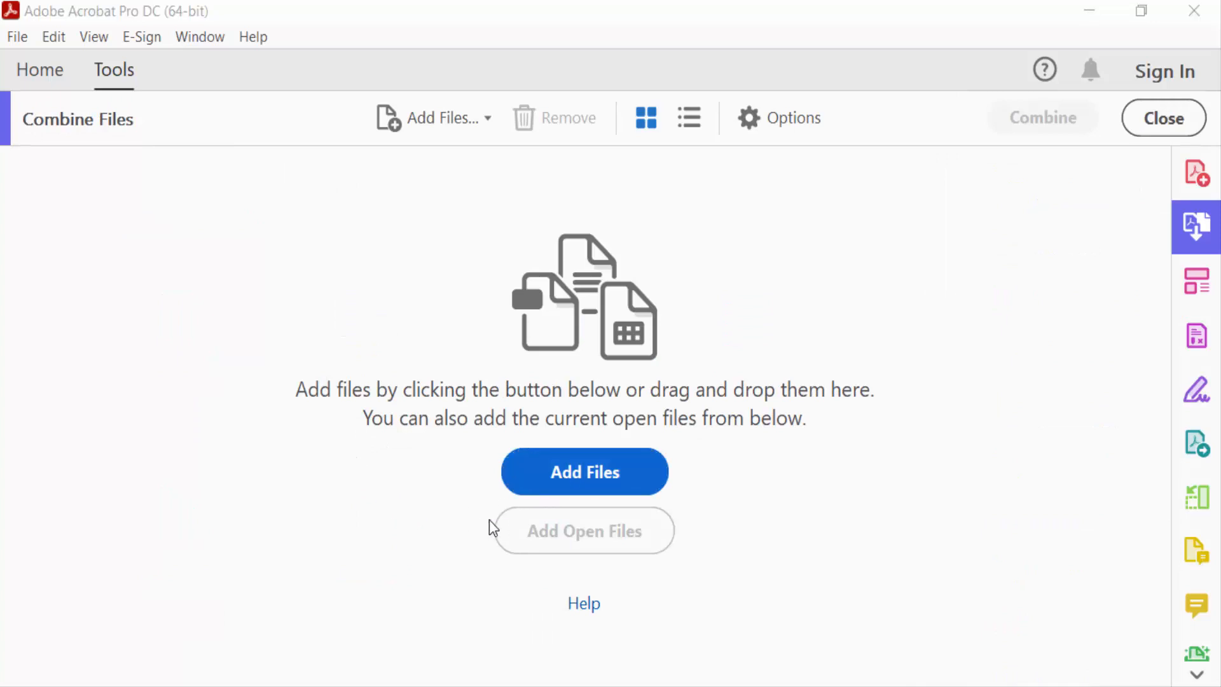
Select the six PDFs from Job Application Form through lljnew and add them
left_click(585, 471)
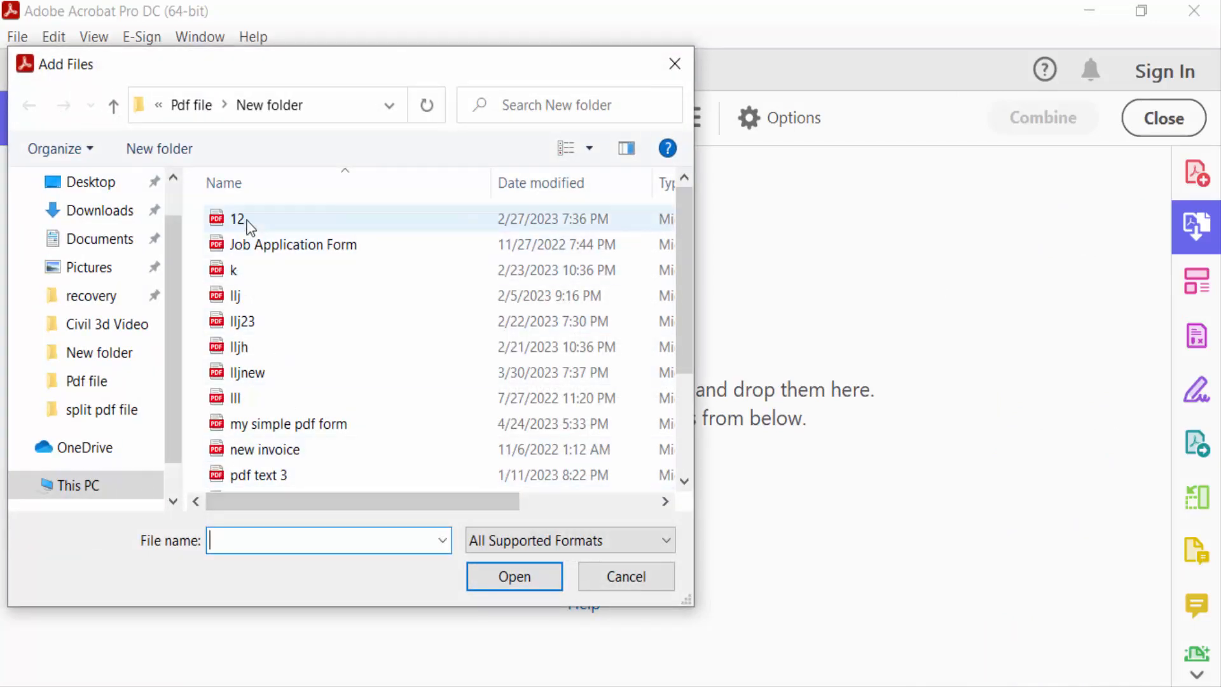
left_click(238, 219)
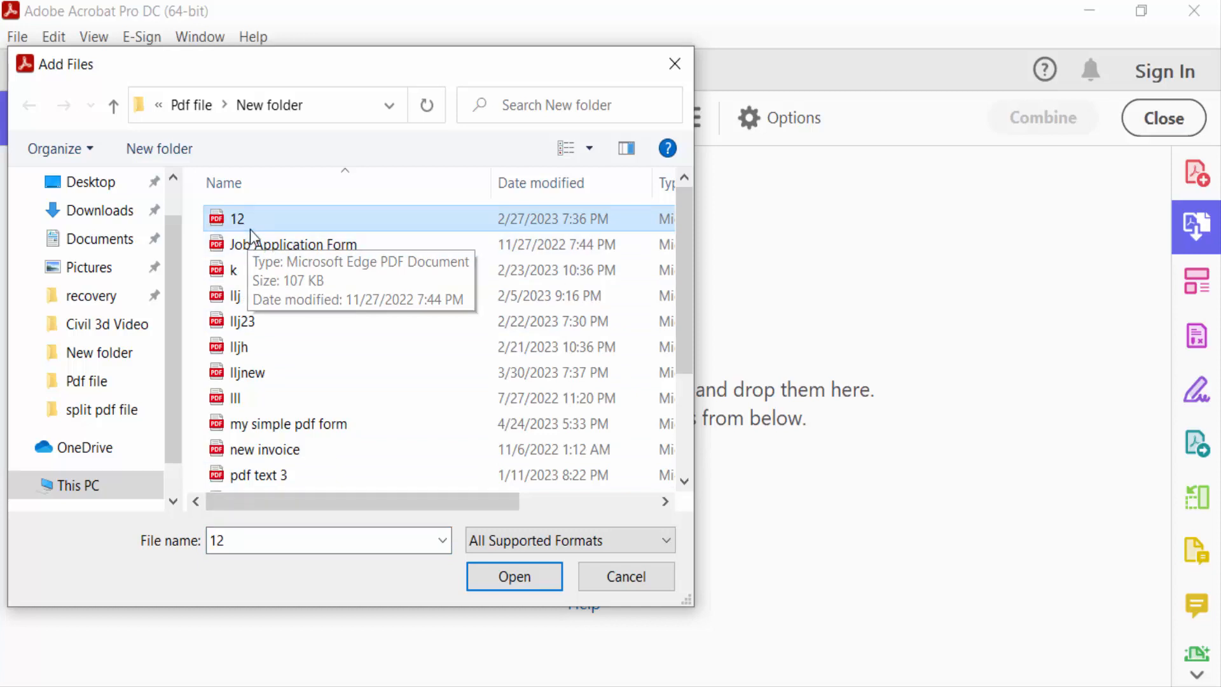
left_click(235, 296)
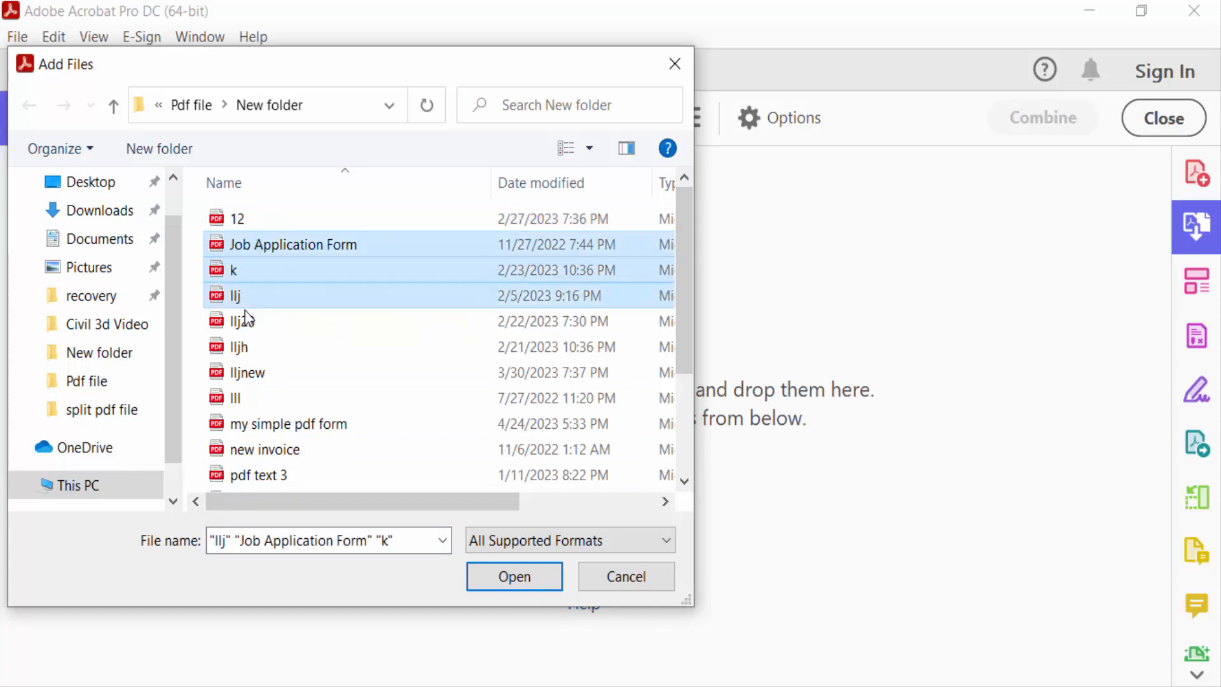
left_click(247, 372)
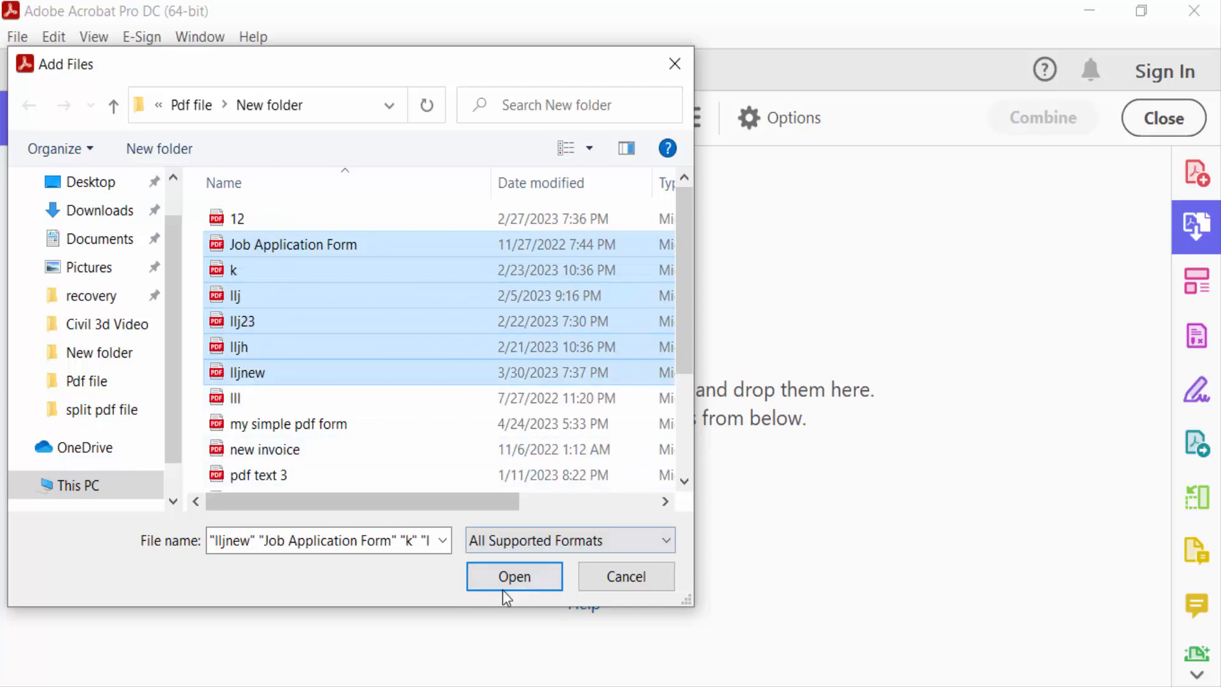
left_click(514, 576)
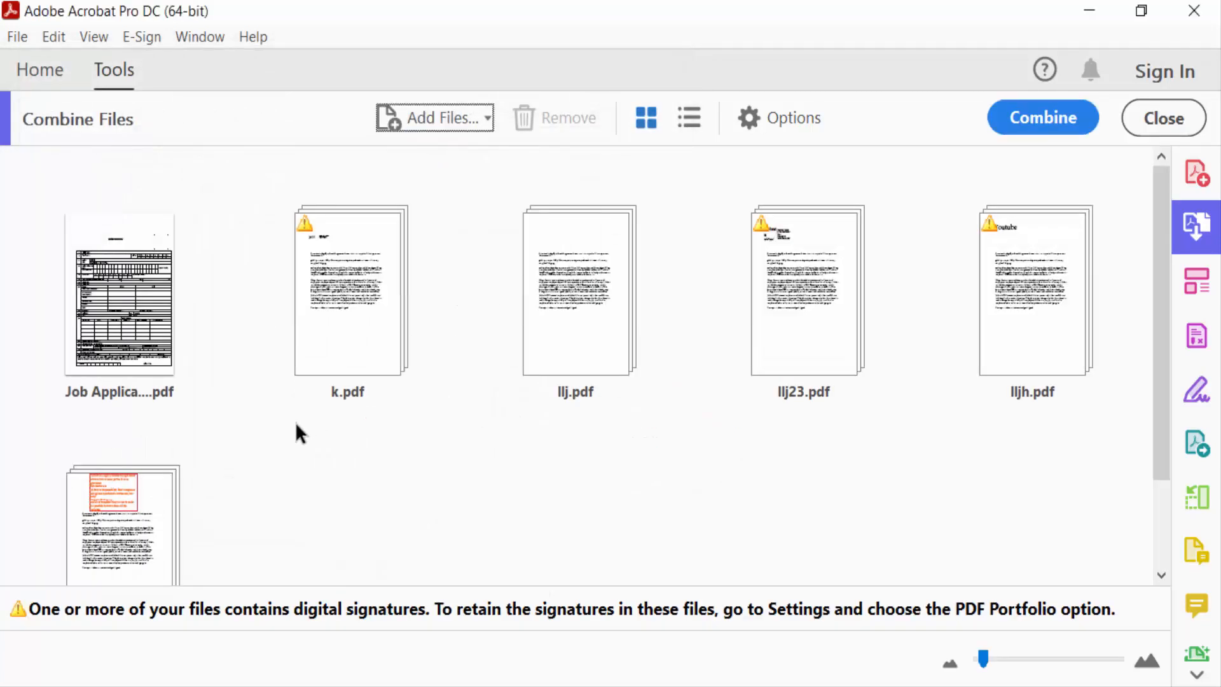
mouse_move(1048, 304)
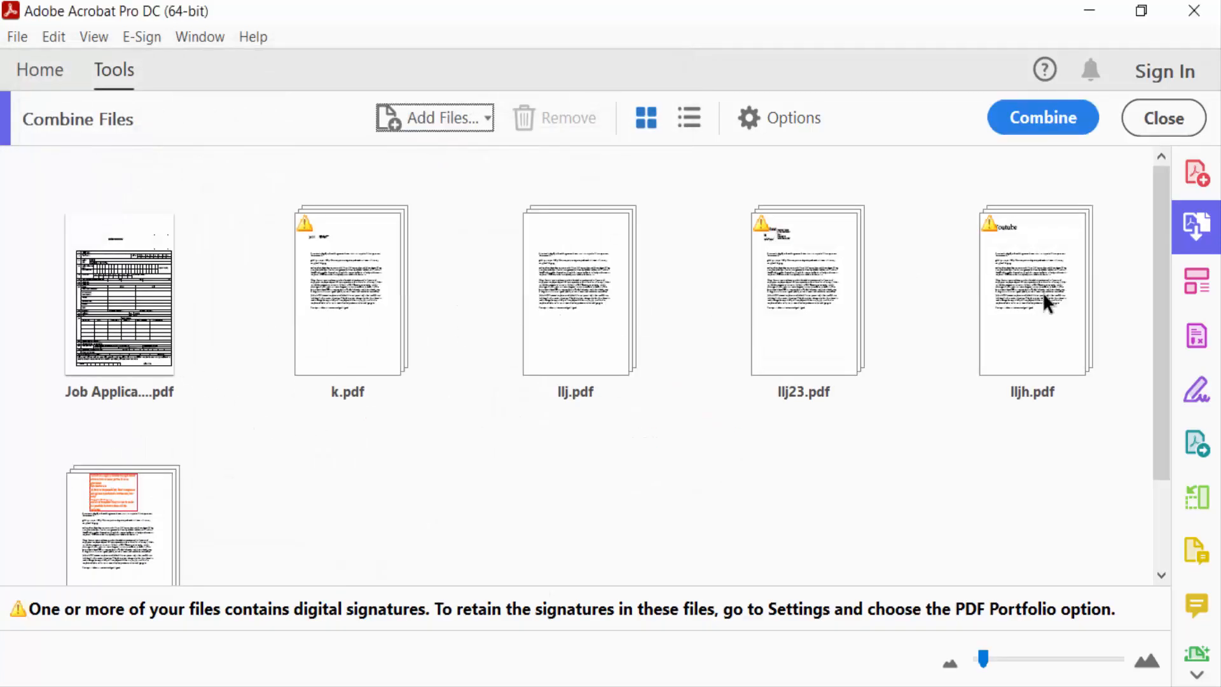
mouse_move(437, 251)
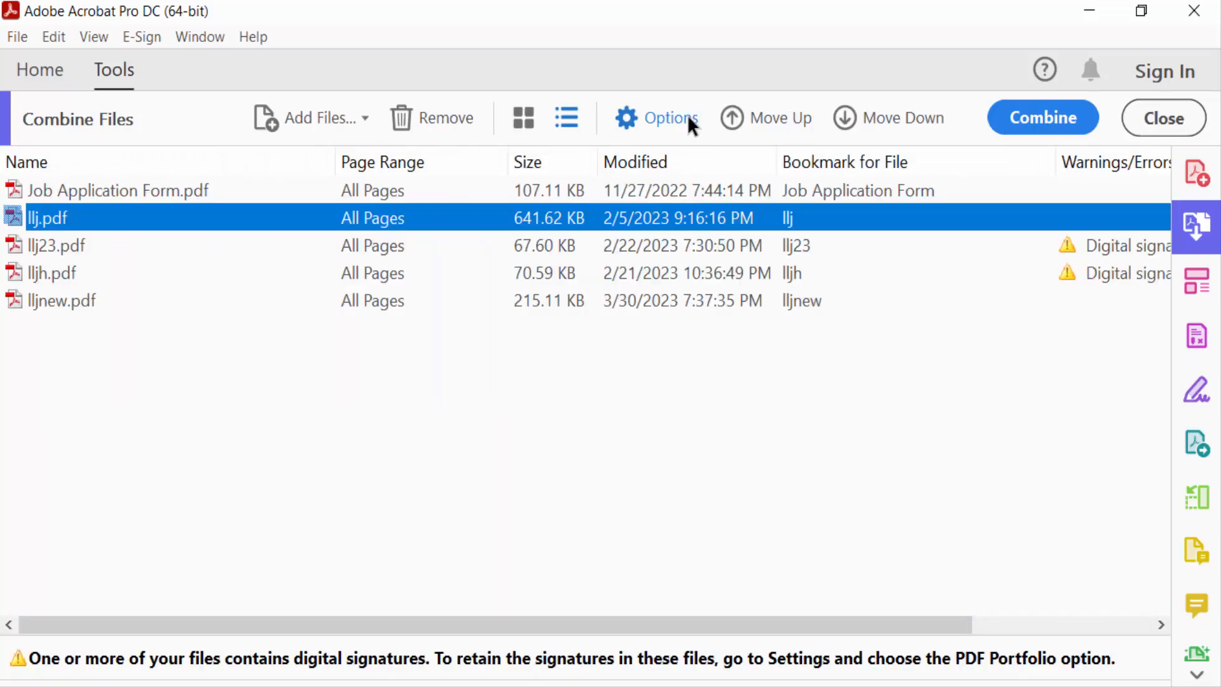
mouse_move(354, 273)
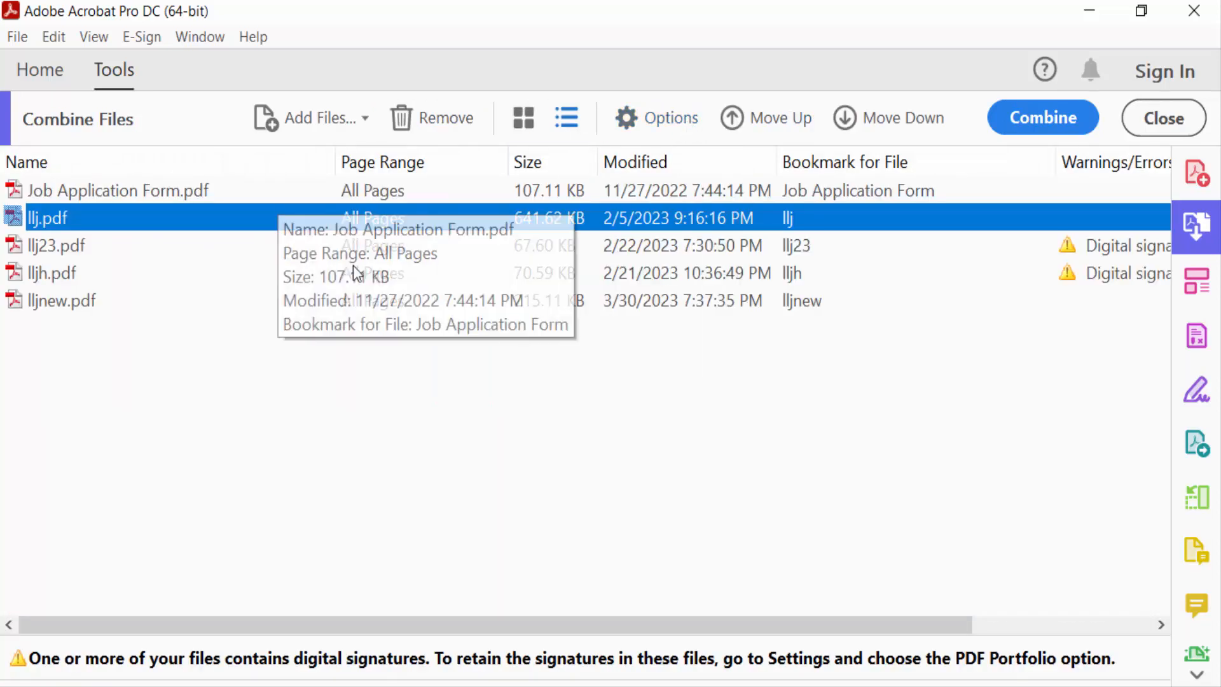
mouse_move(640, 129)
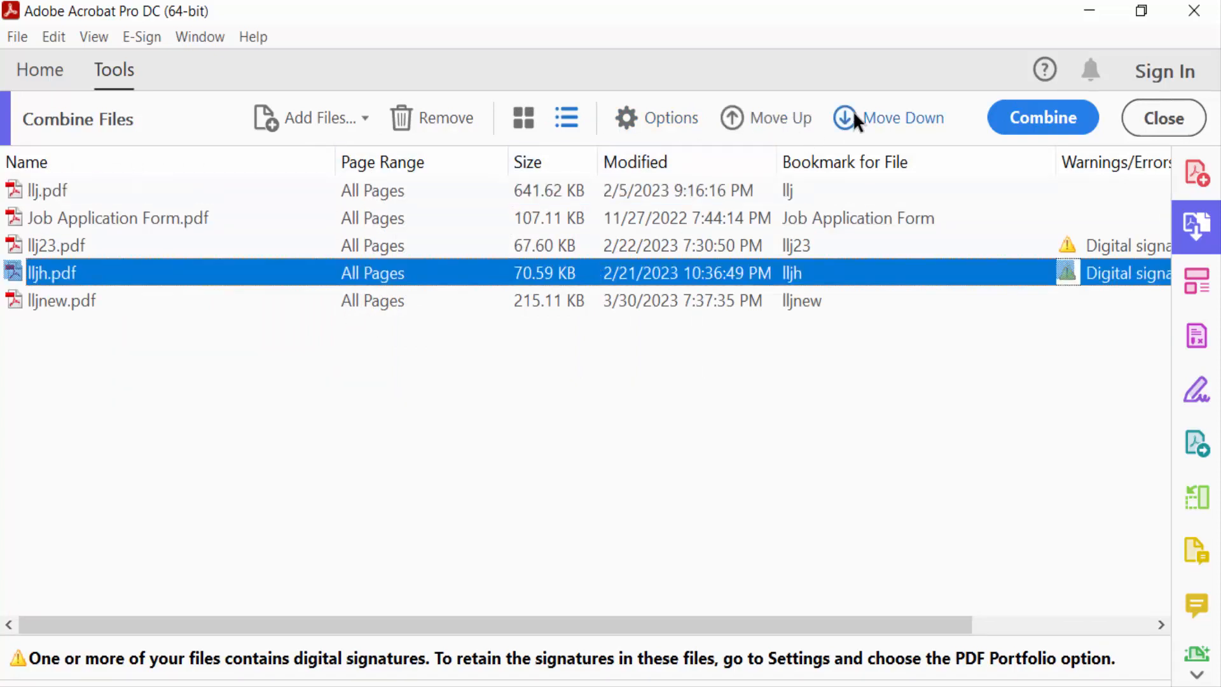
Move lljh.pdf to the end, giving the order llj, Job Application Form, llj23, lljnew, lljh
left_click(899, 118)
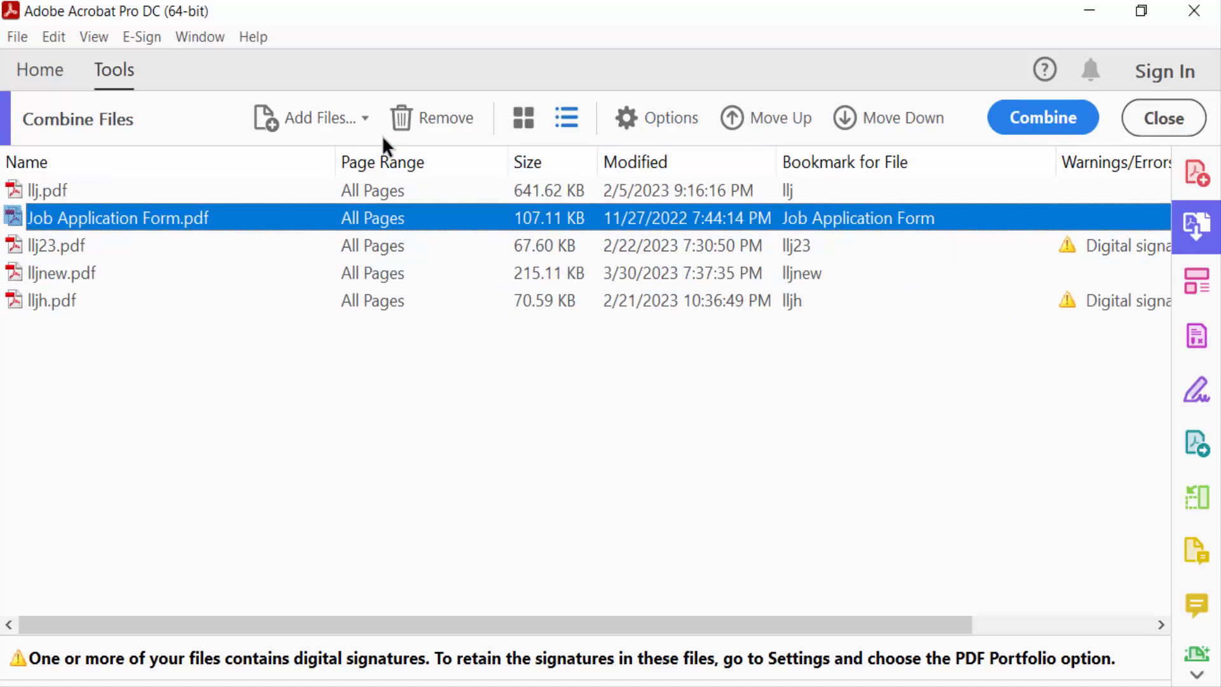
mouse_move(1042, 118)
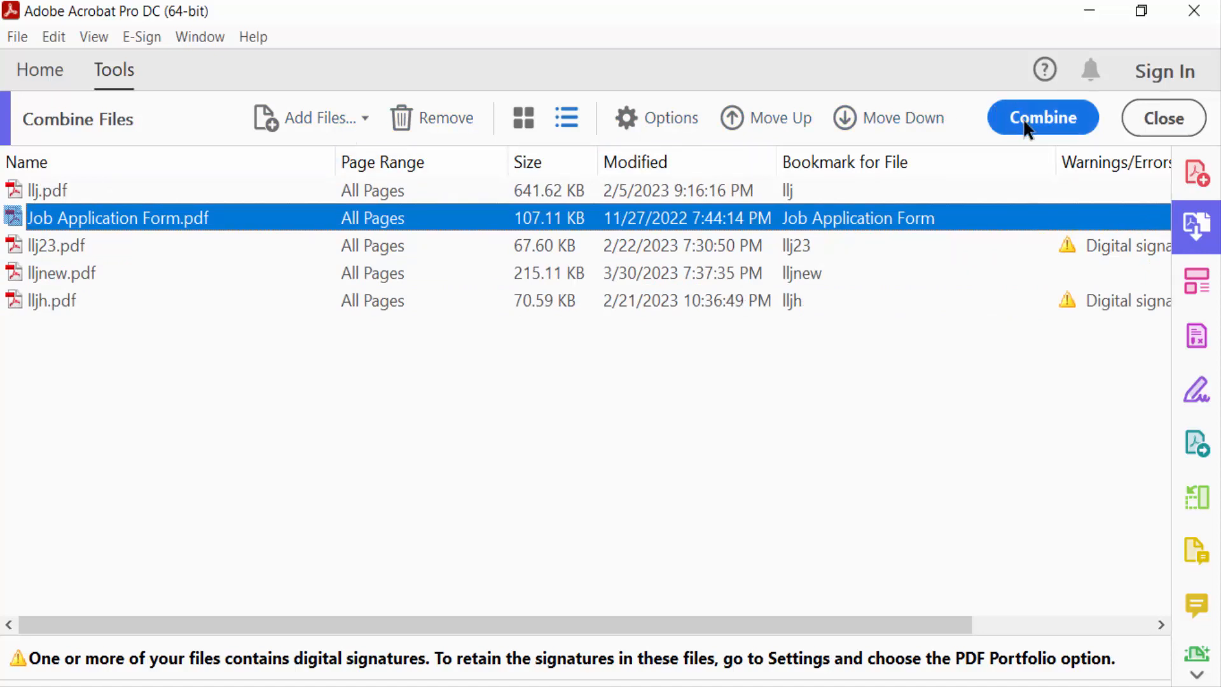
Combine the five files into Binder1.pdf and jump to the Simple Registration Form page
left_click(1042, 117)
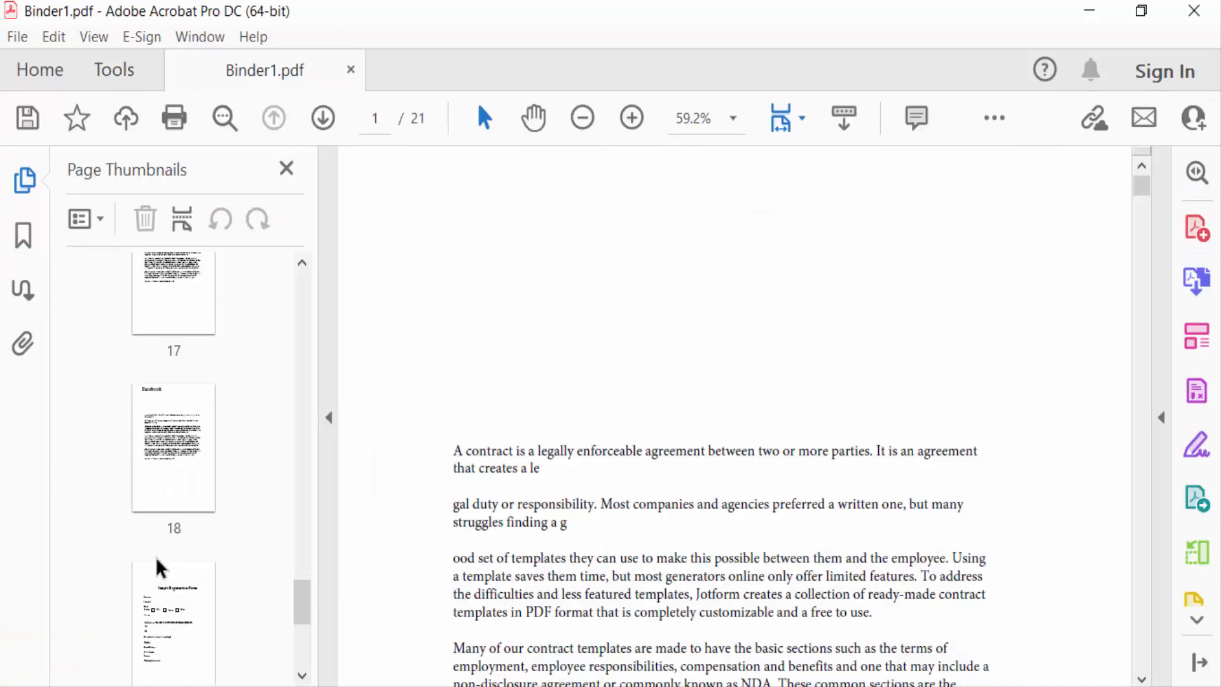
scroll("up", 3)
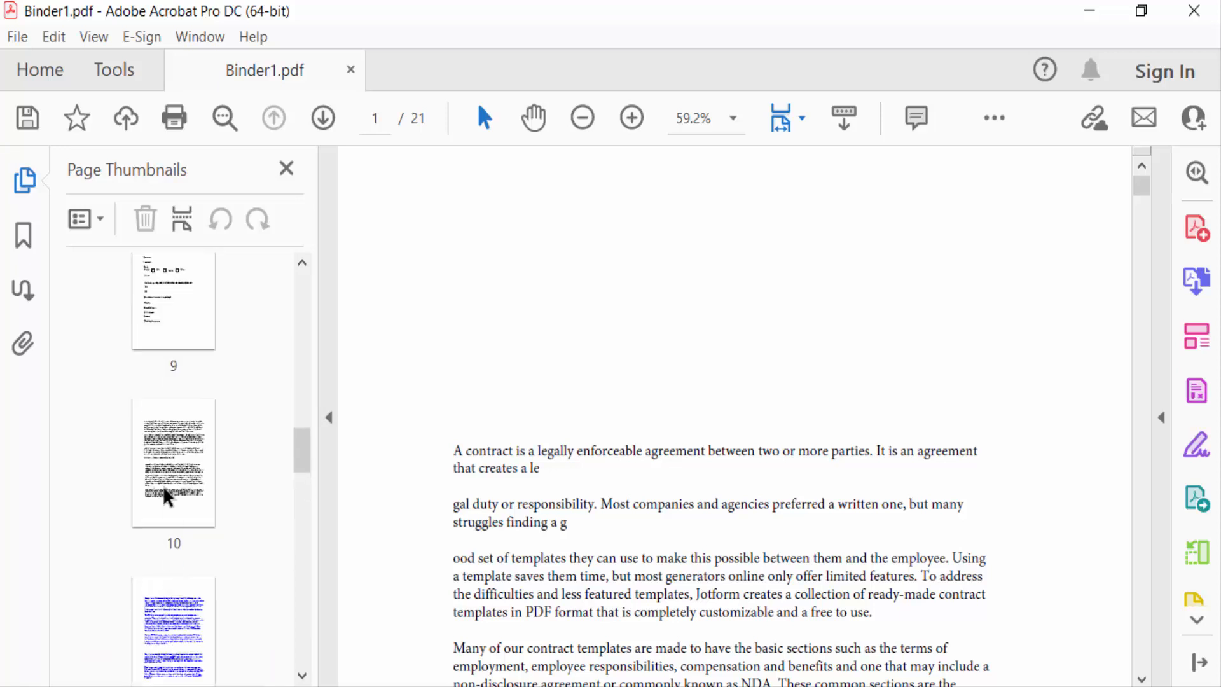
left_click(173, 464)
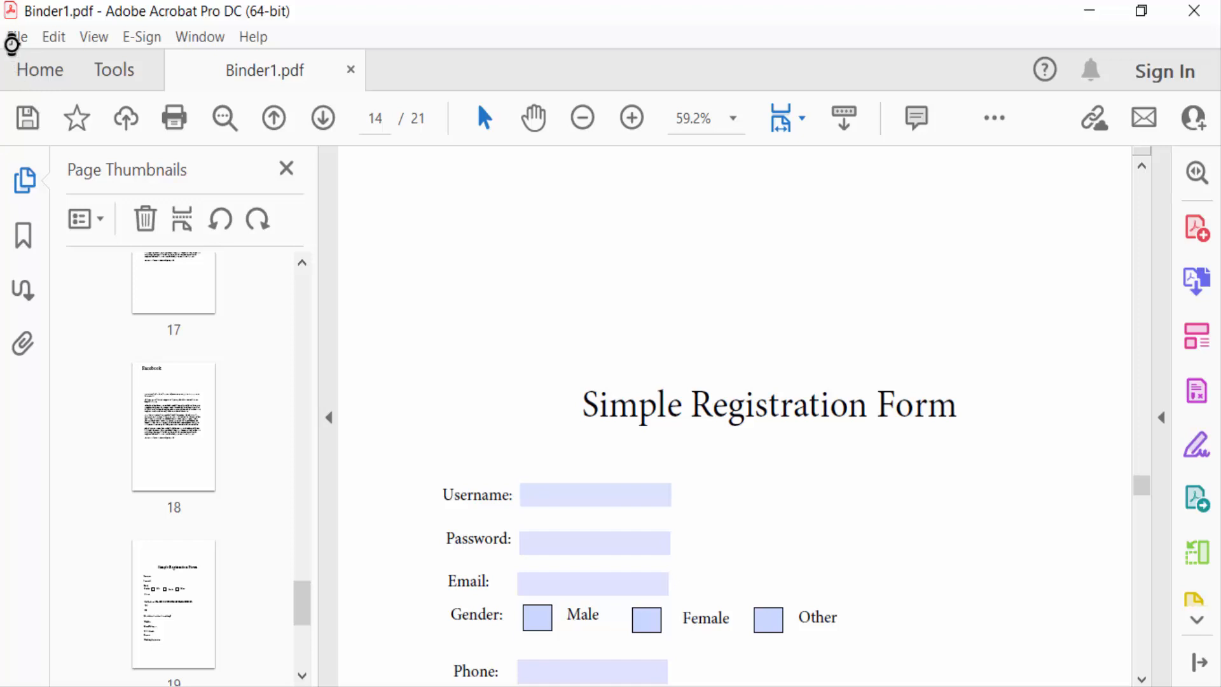
left_click(15, 37)
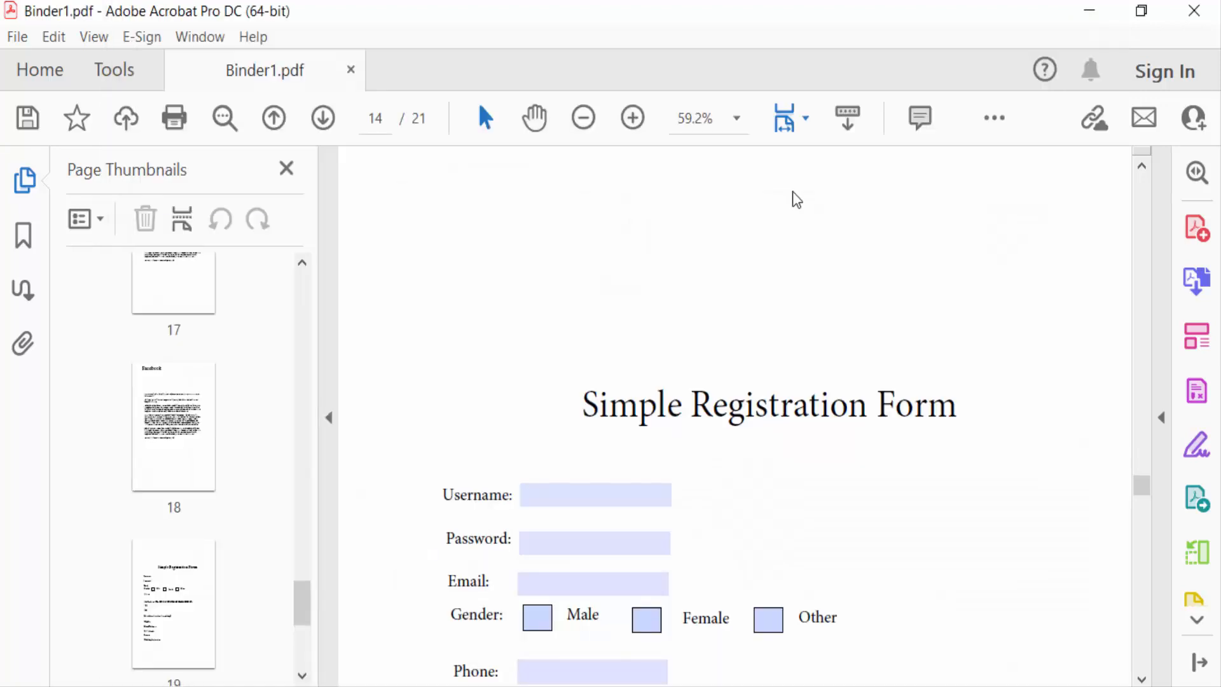
mouse_move(24, 52)
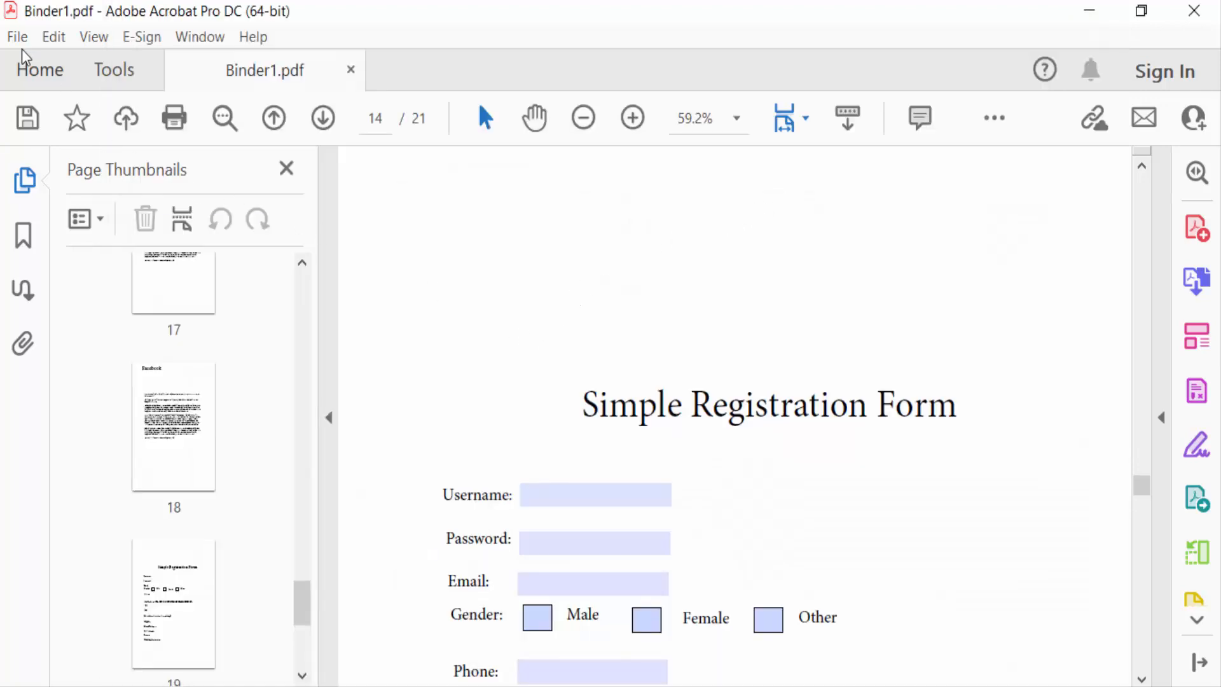
mouse_move(572, 310)
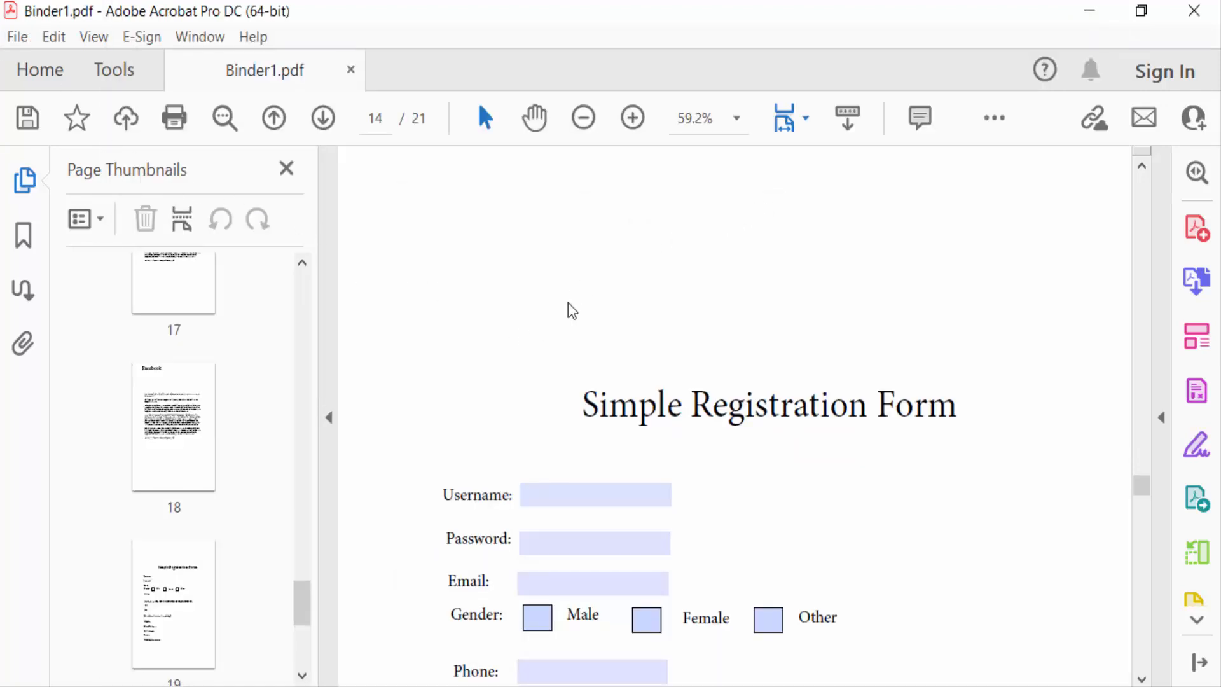